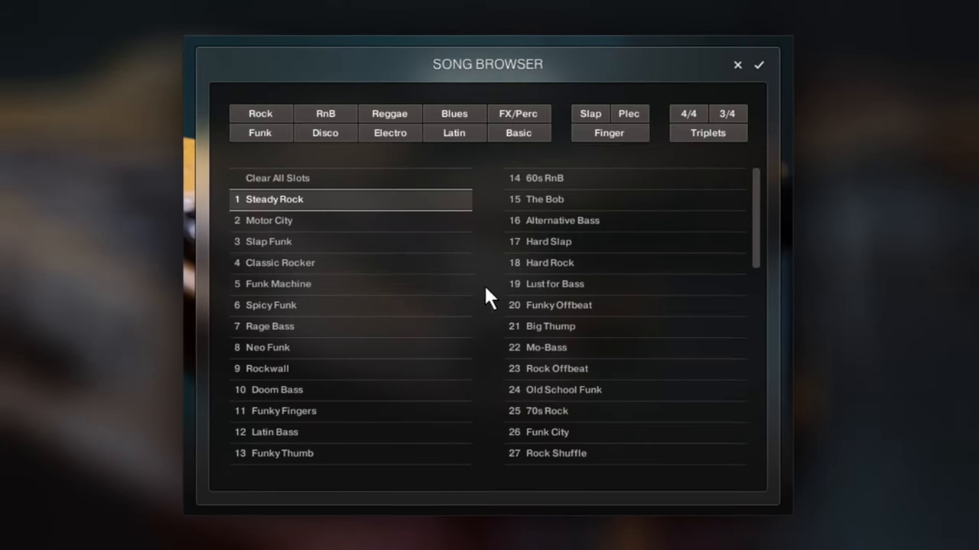
# - Scroll through the song styles, the Sound Preset list and the pattern browser of loops and phrases
pyautogui.scroll(-3)
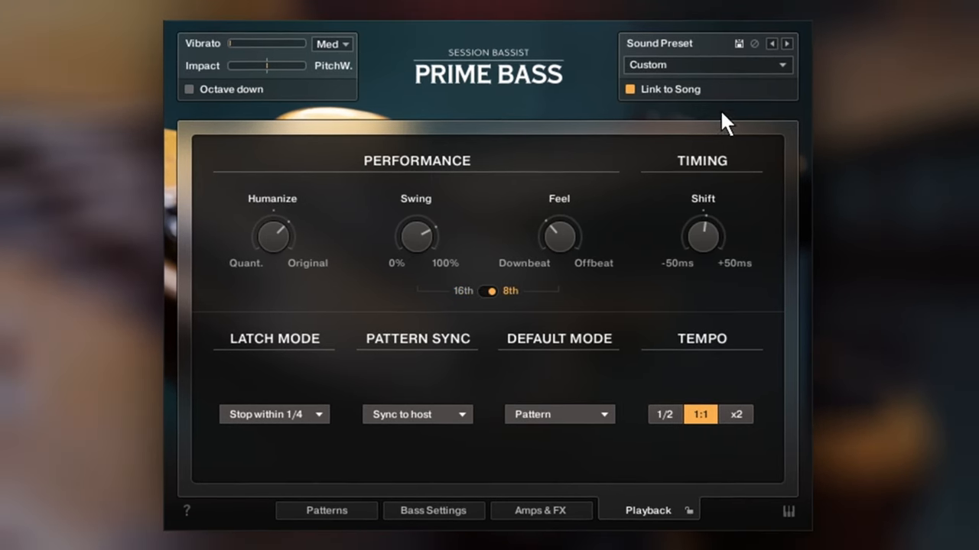
pyautogui.click(706, 64)
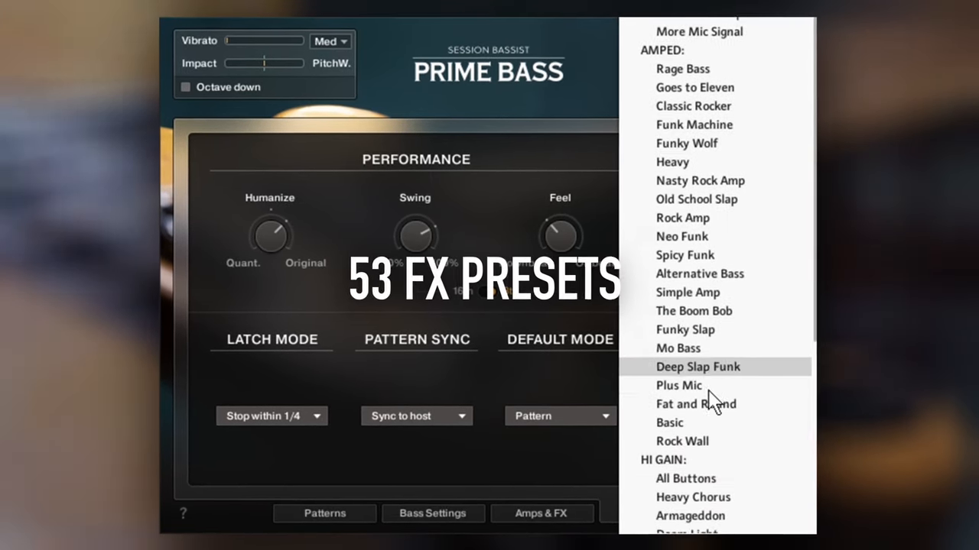
pyautogui.scroll(-3)
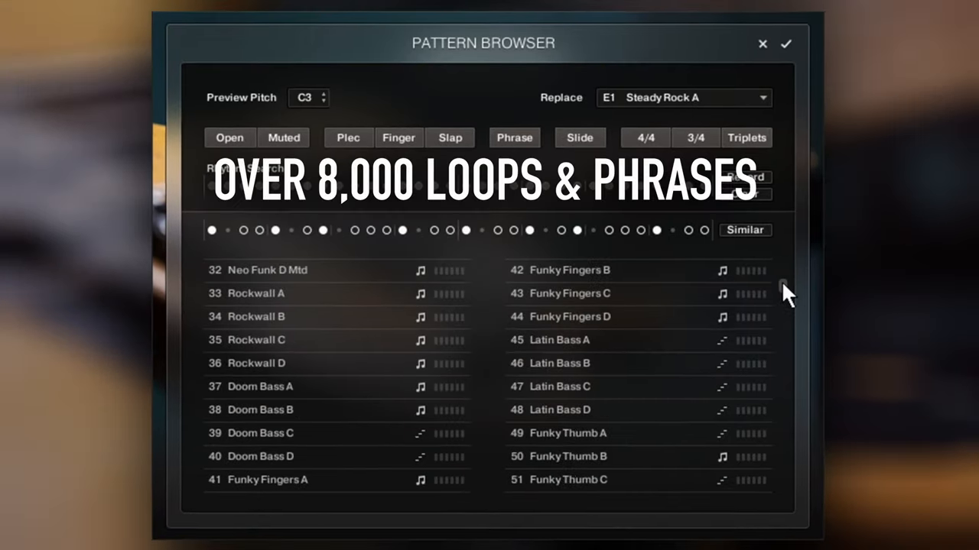
pyautogui.scroll(-3)
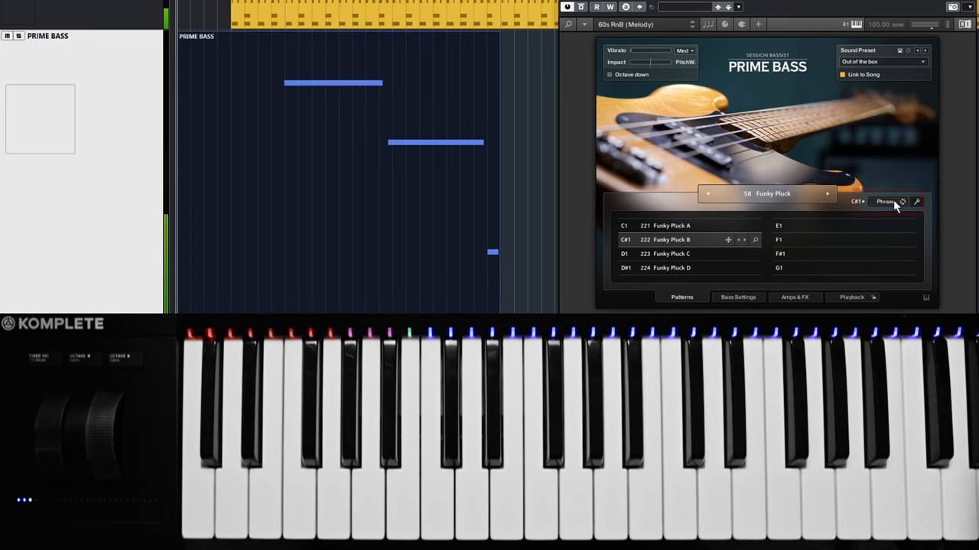
pyautogui.click(887, 202)
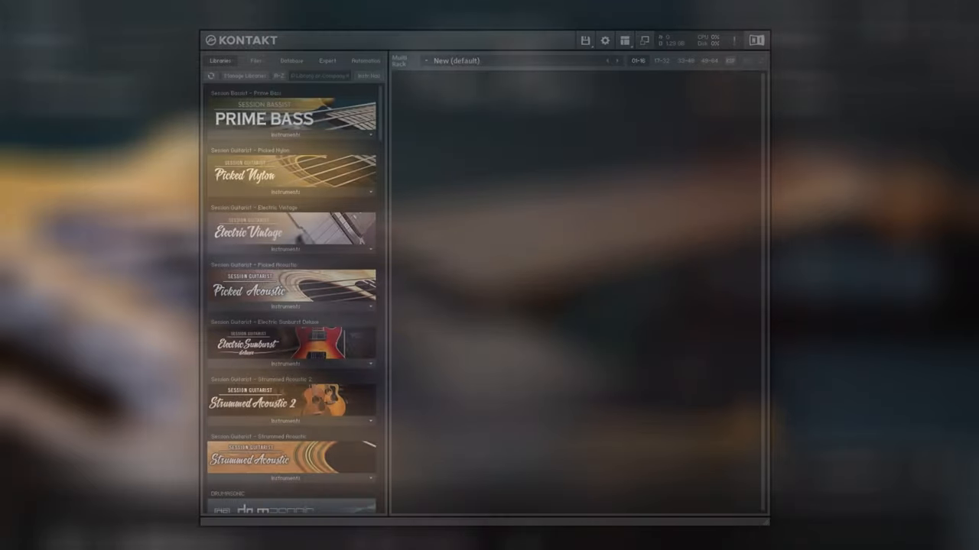
# - Load Prime Bass (Melody).nki from the Prime Bass library and show its keyboard mapping overview
pyautogui.click(286, 134)
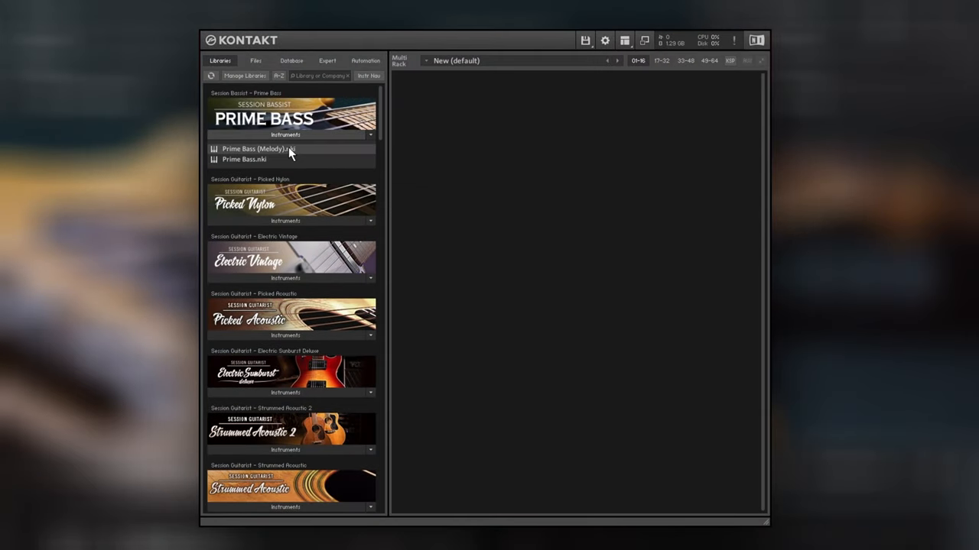
pyautogui.doubleClick(259, 148)
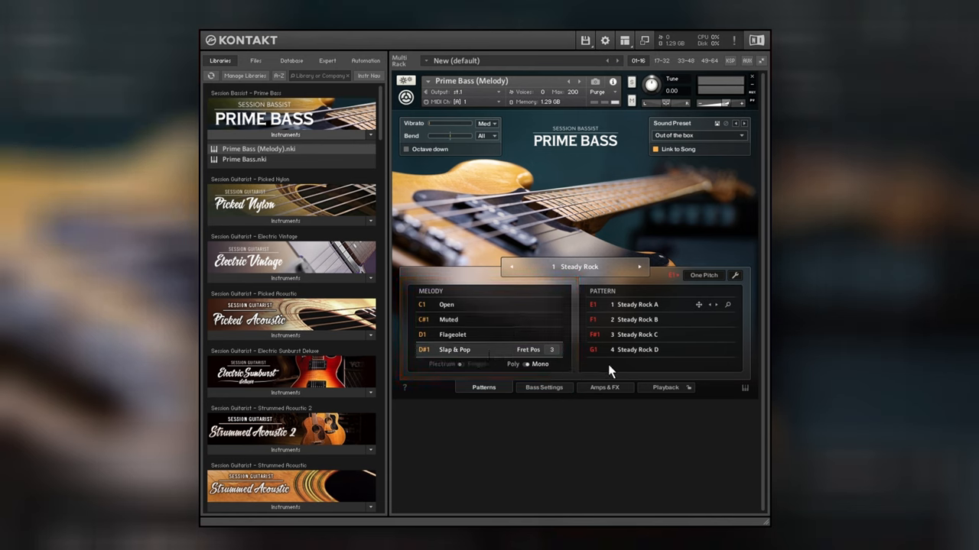
pyautogui.moveTo(747, 394)
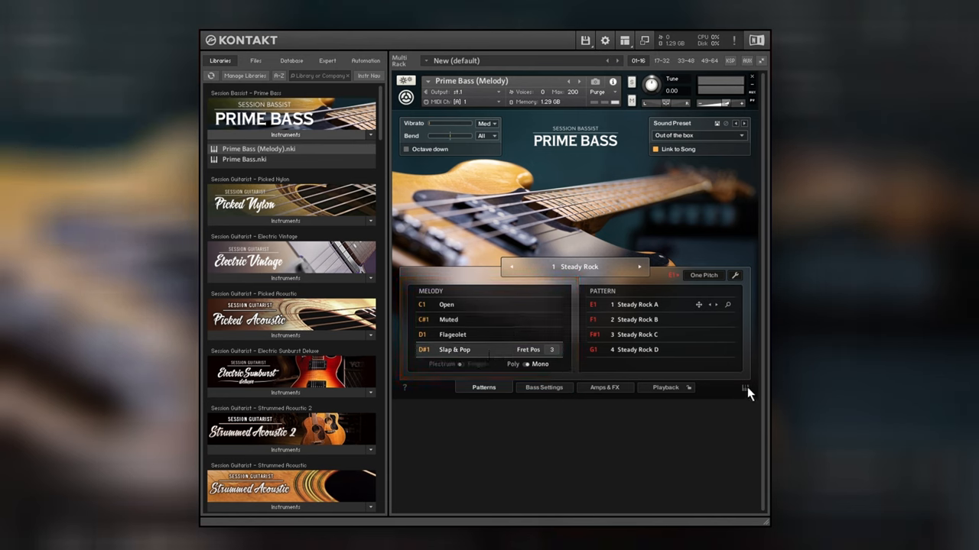
pyautogui.click(744, 388)
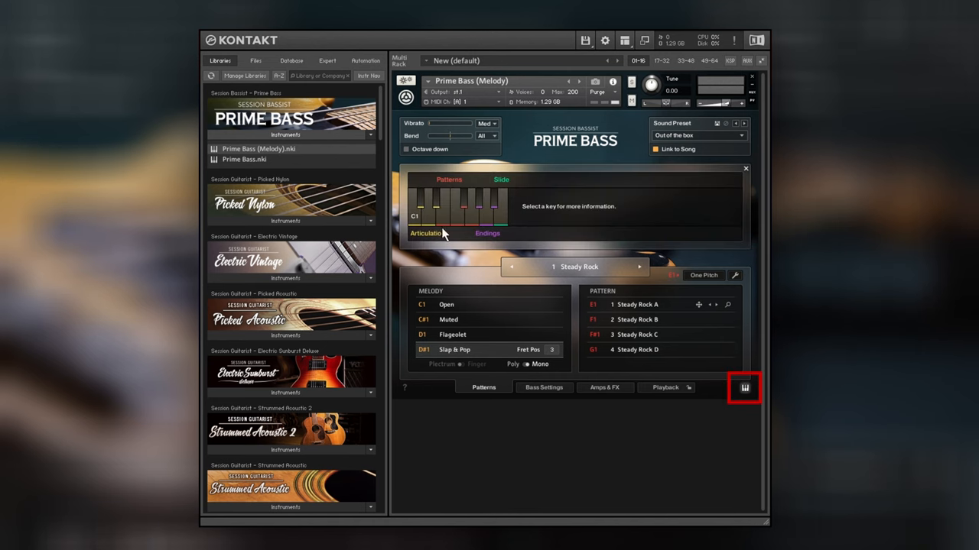
pyautogui.moveTo(446, 214)
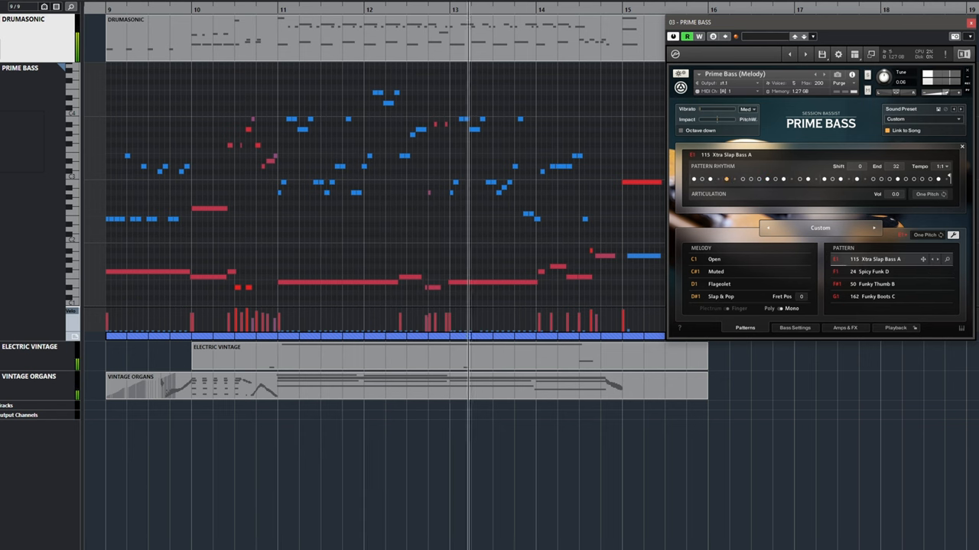
# - On Bass Settings, adjust vibrato, enable MIC 1 and turn the D.I. Drive down to zero
pyautogui.click(872, 284)
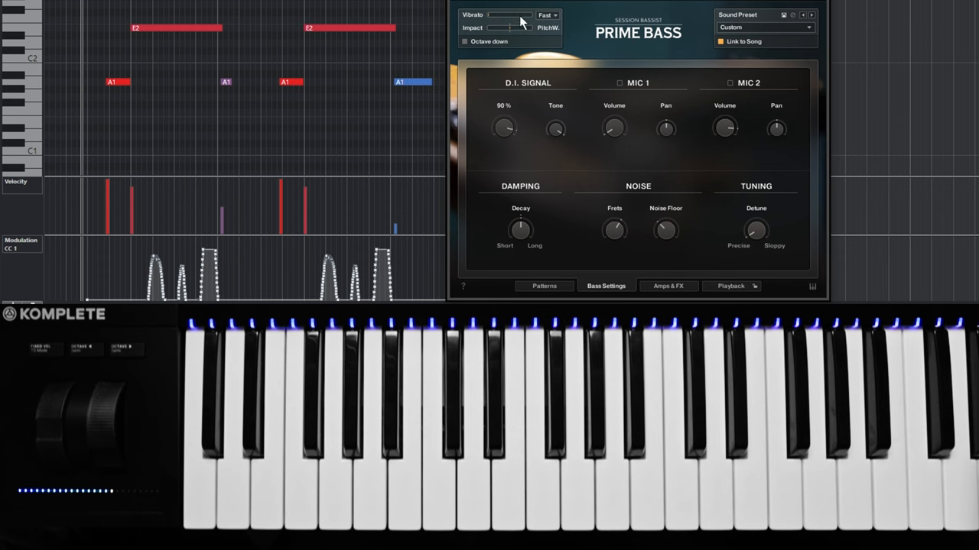
pyautogui.moveTo(505, 129); pyautogui.dragTo(505, 115)
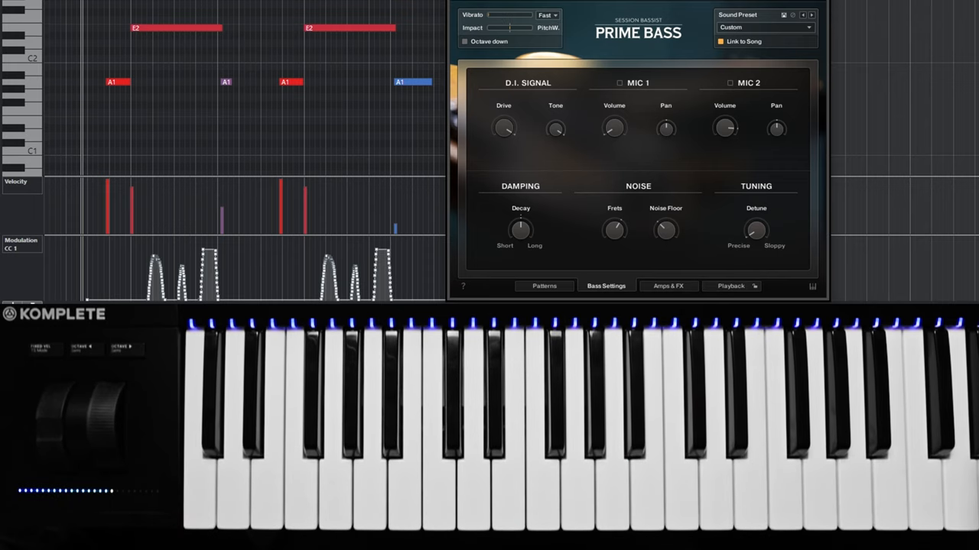
pyautogui.click(615, 82)
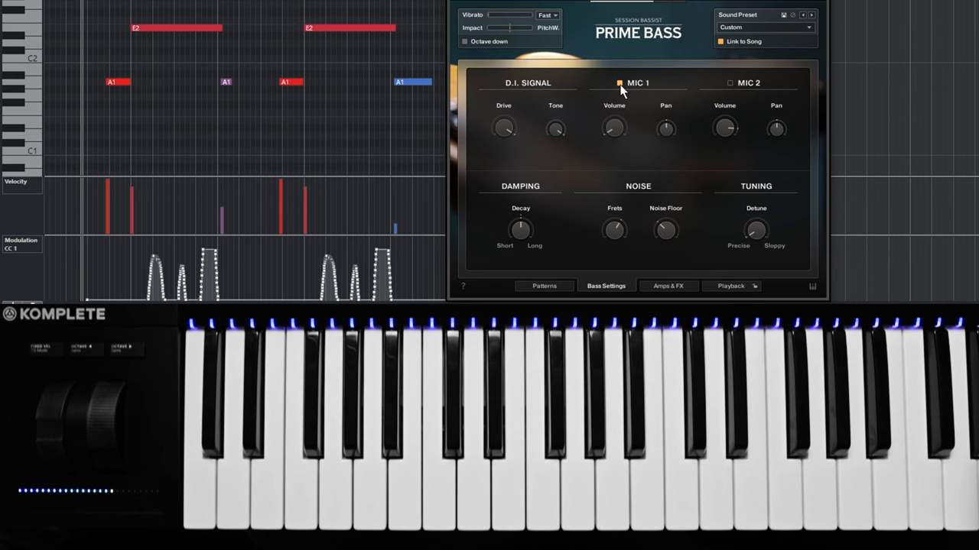
pyautogui.moveTo(615, 128); pyautogui.dragTo(615, 134)
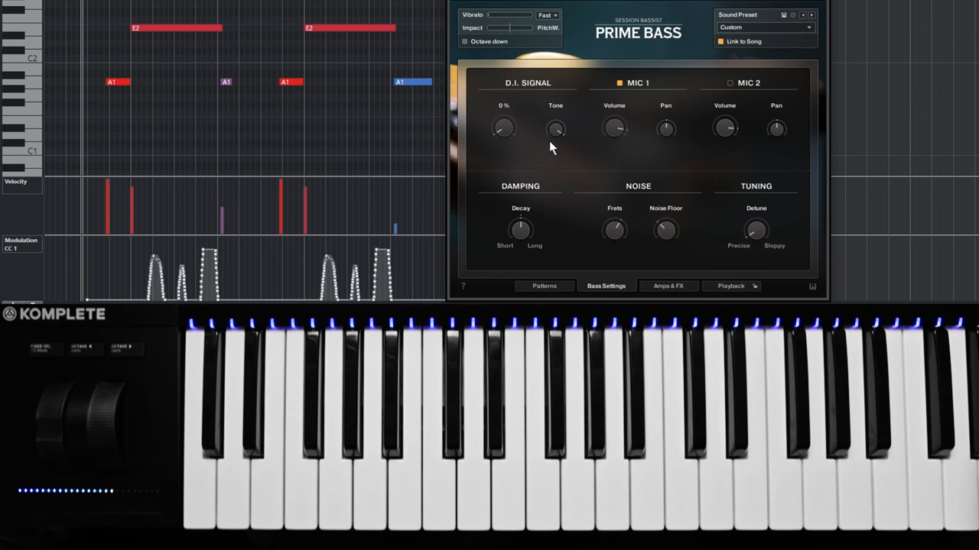
# - Turn the D.I. Drive fully up and move on to the Amps & FX browser
pyautogui.click(620, 82)
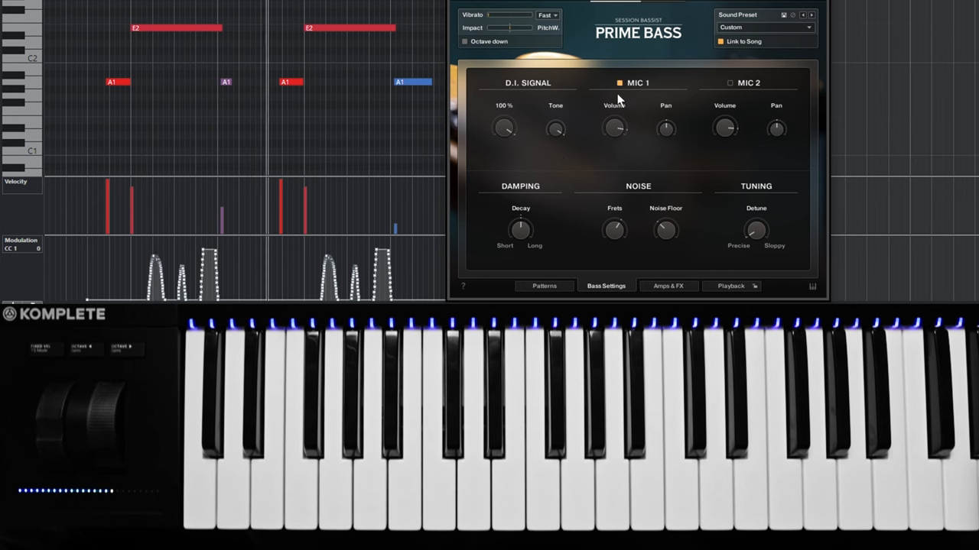
pyautogui.moveTo(614, 129); pyautogui.dragTo(614, 138)
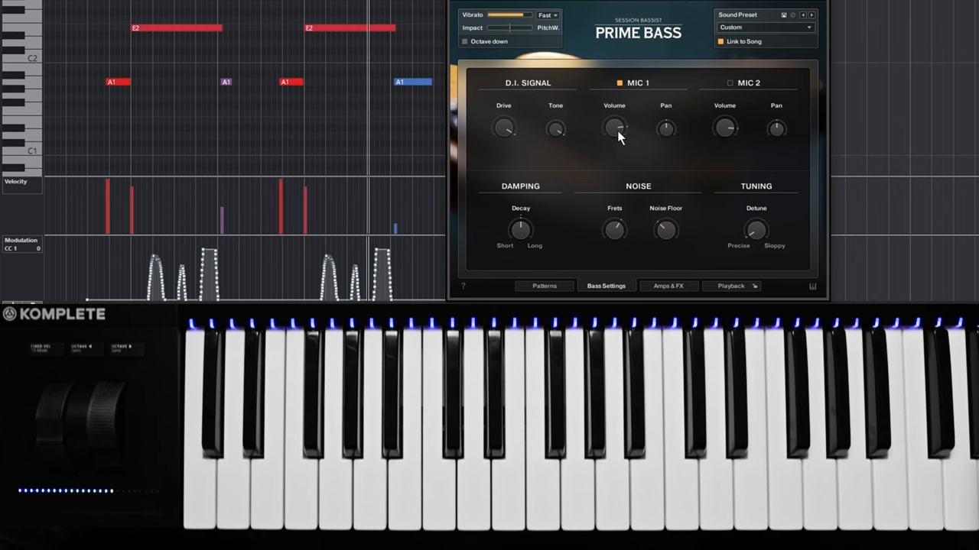
pyautogui.click(666, 286)
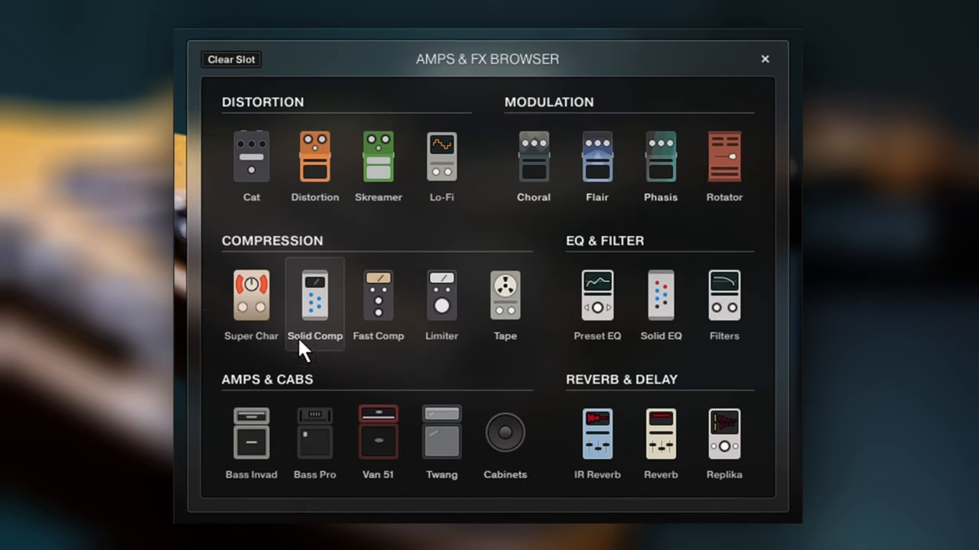
pyautogui.moveTo(504, 434)
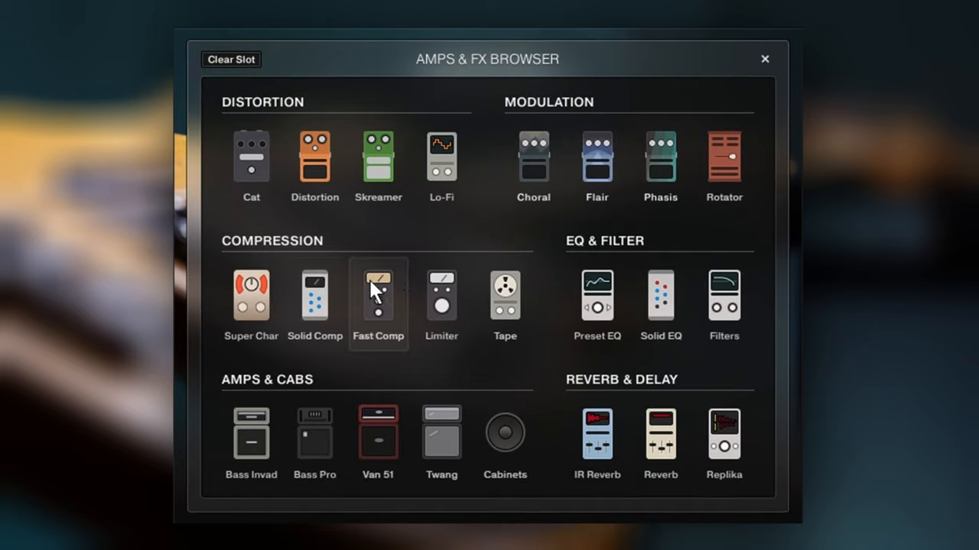
pyautogui.moveTo(449, 306)
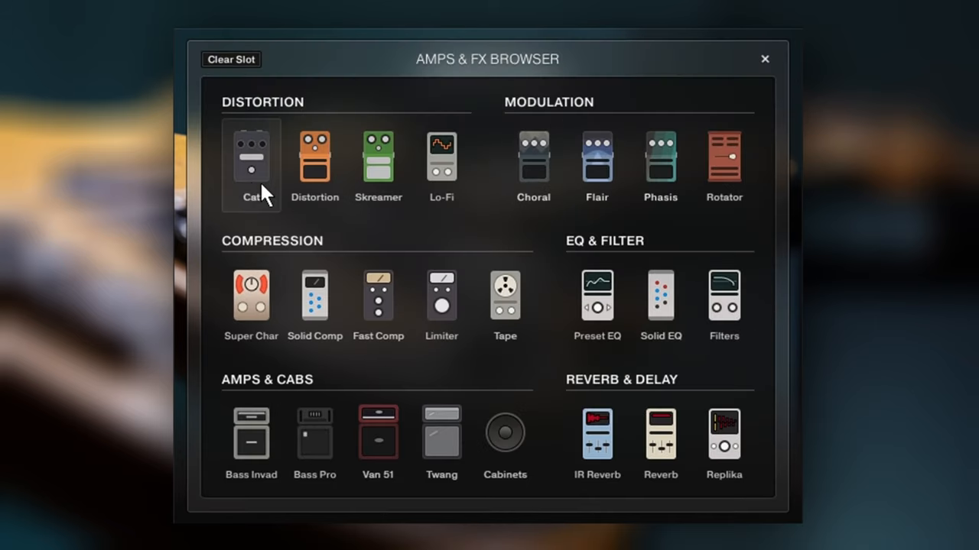
pyautogui.moveTo(652, 311)
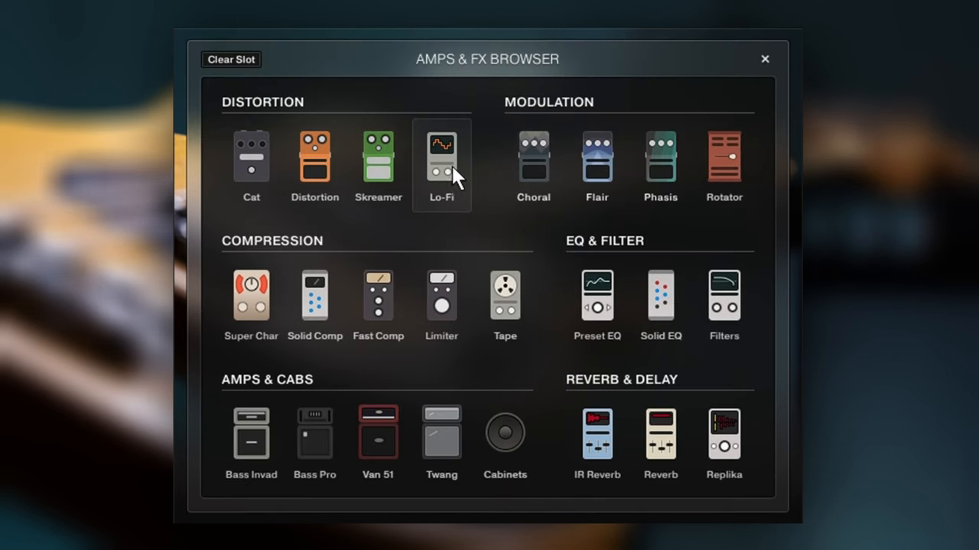
# - Add Lo-Fi to the effects chain, enable Octave down and scroll the Sound Preset list
pyautogui.click(440, 156)
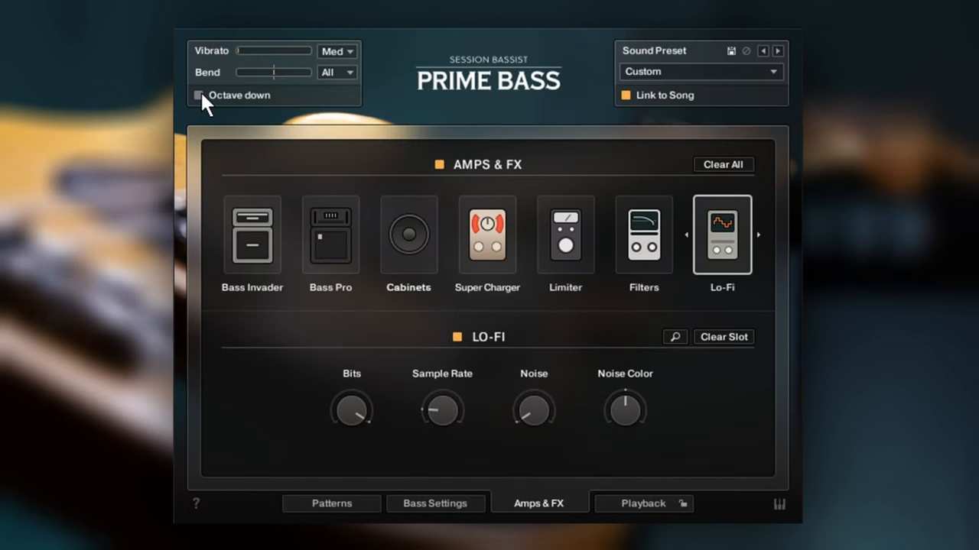
pyautogui.click(698, 72)
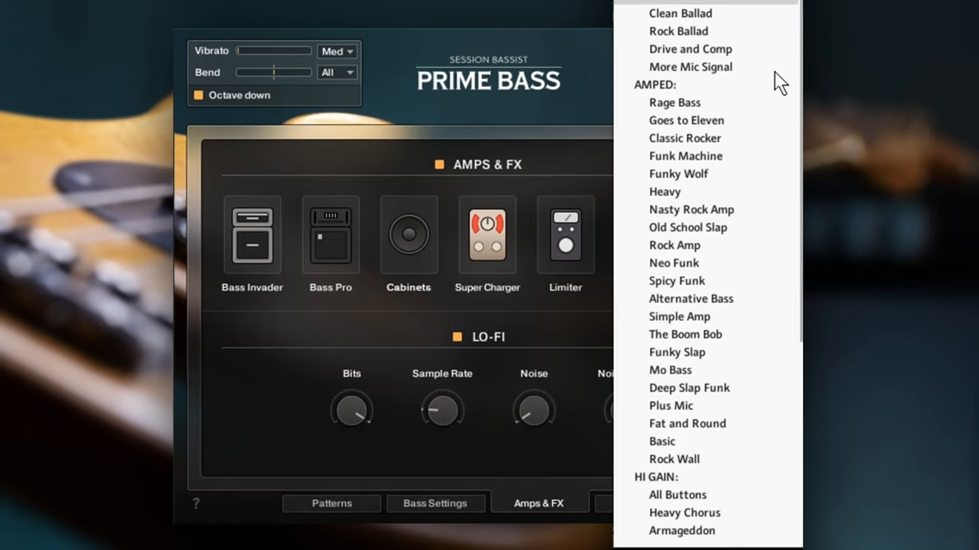
pyautogui.scroll(-3)
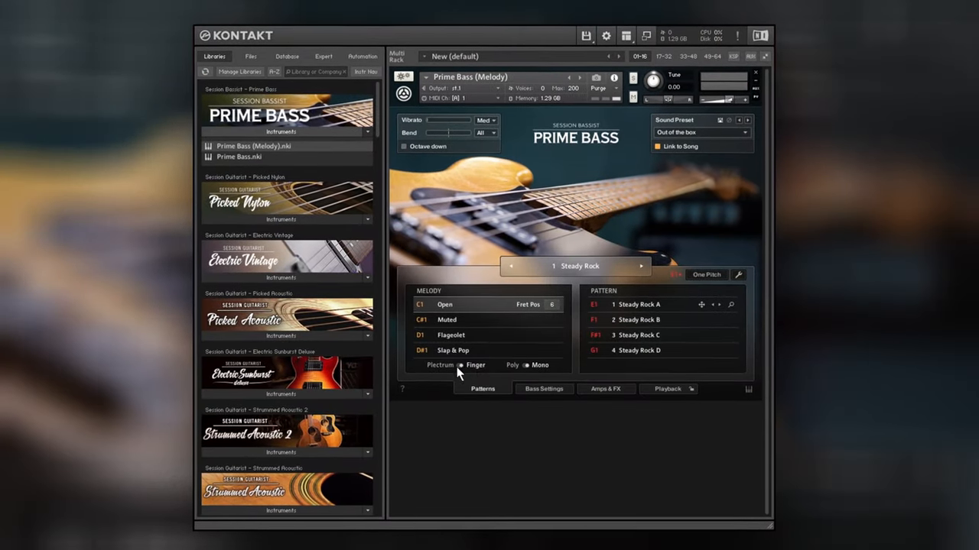
# - Toggle plectrum versus finger playing for the melody articulations
pyautogui.click(462, 320)
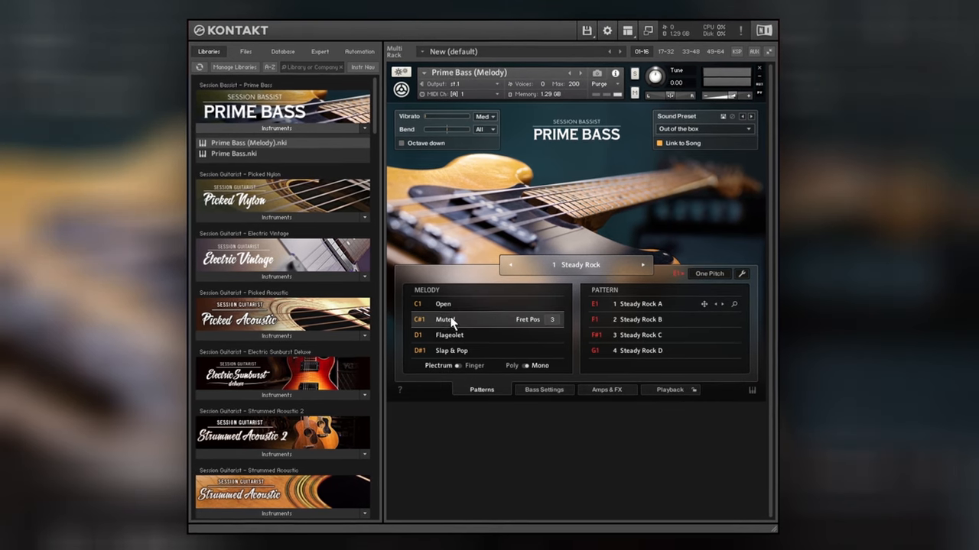